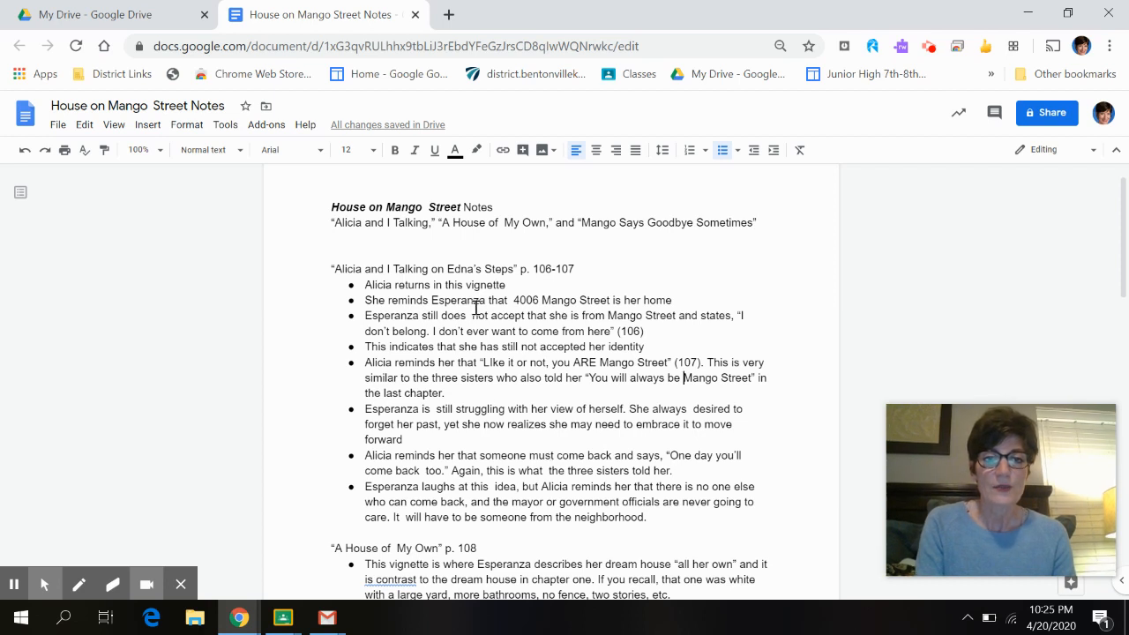
Step: Highlight the bullet about someone coming back in the notes
{"action": "left_click_drag", "start_coordinate": [479, 300], "coordinate": [671, 300]}
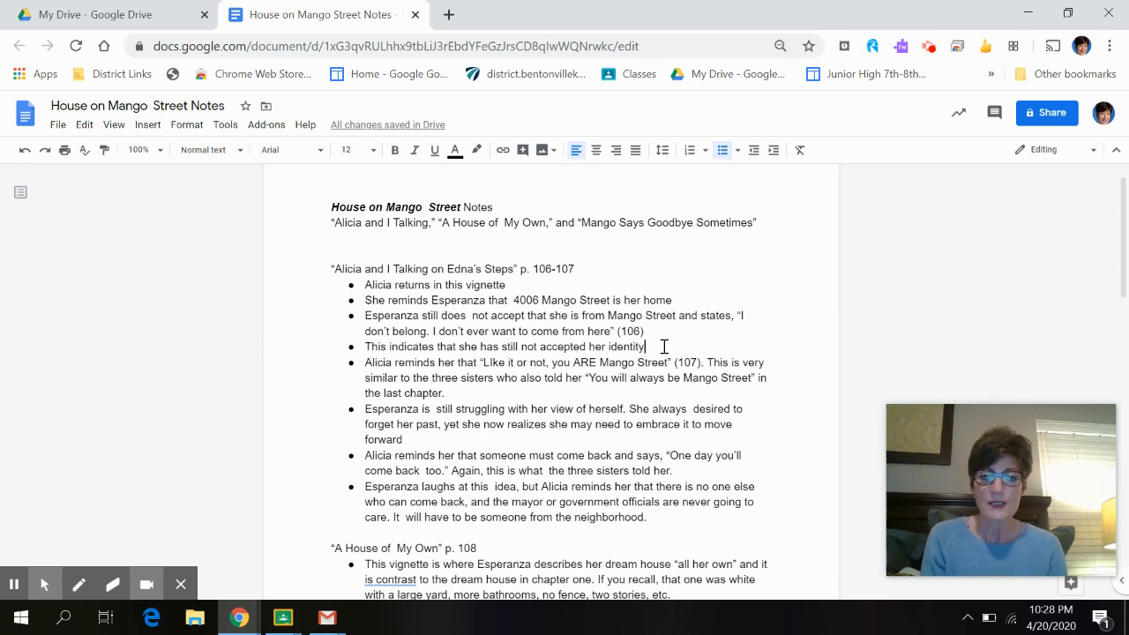
{"action": "left_click", "coordinate": [665, 446]}
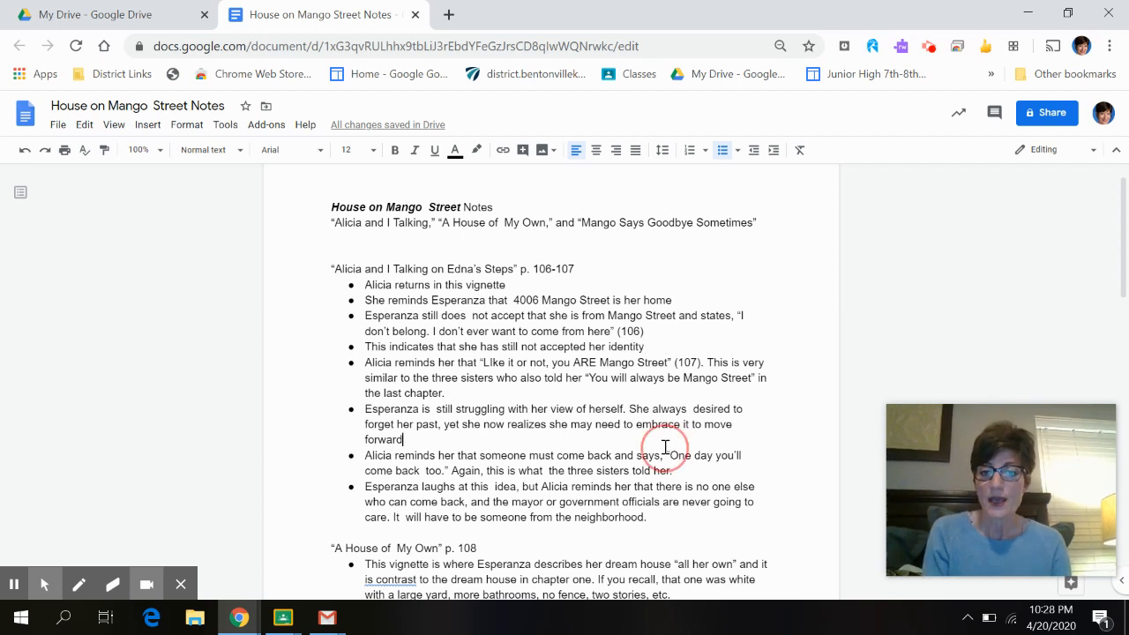
{"action": "left_click_drag", "start_coordinate": [365, 455], "coordinate": [671, 470]}
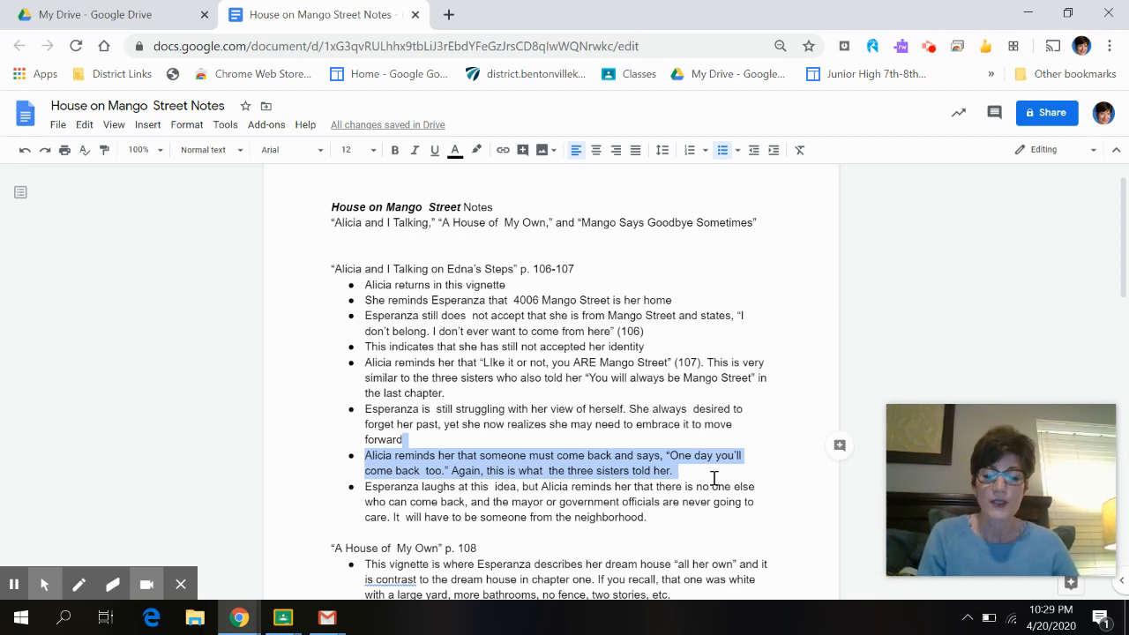
{"action": "mouse_move", "coordinate": [740, 511]}
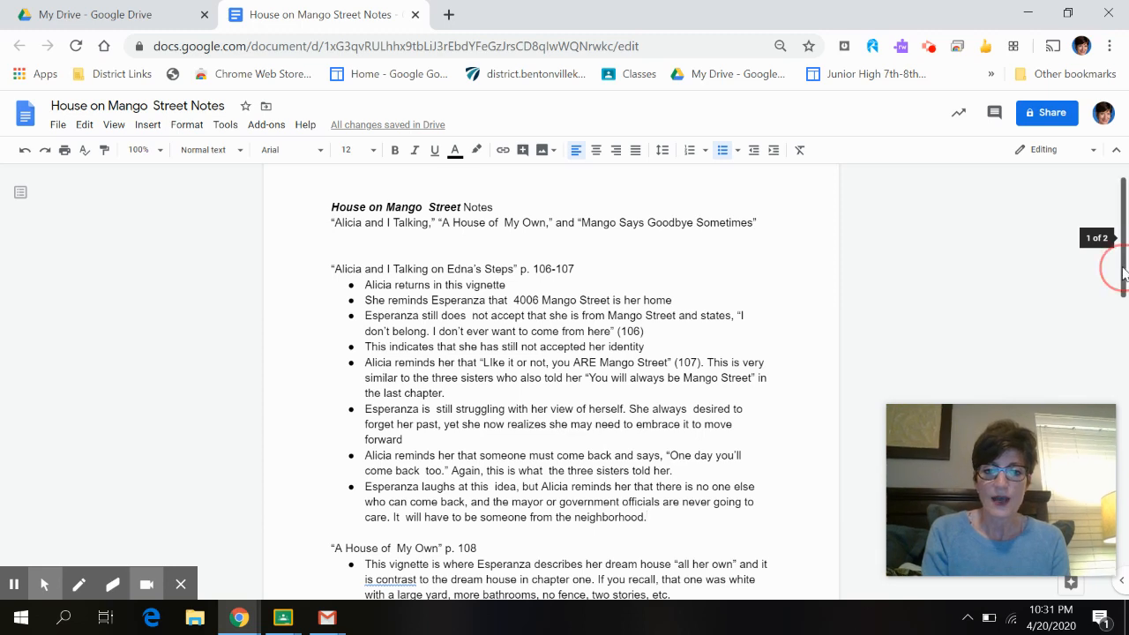
Step: Scroll to the final 'A House of My Own' bullet and select the seven-uses-of-'my' phrase
{"action": "scroll", "scroll_direction": "down", "scroll_amount": 3}
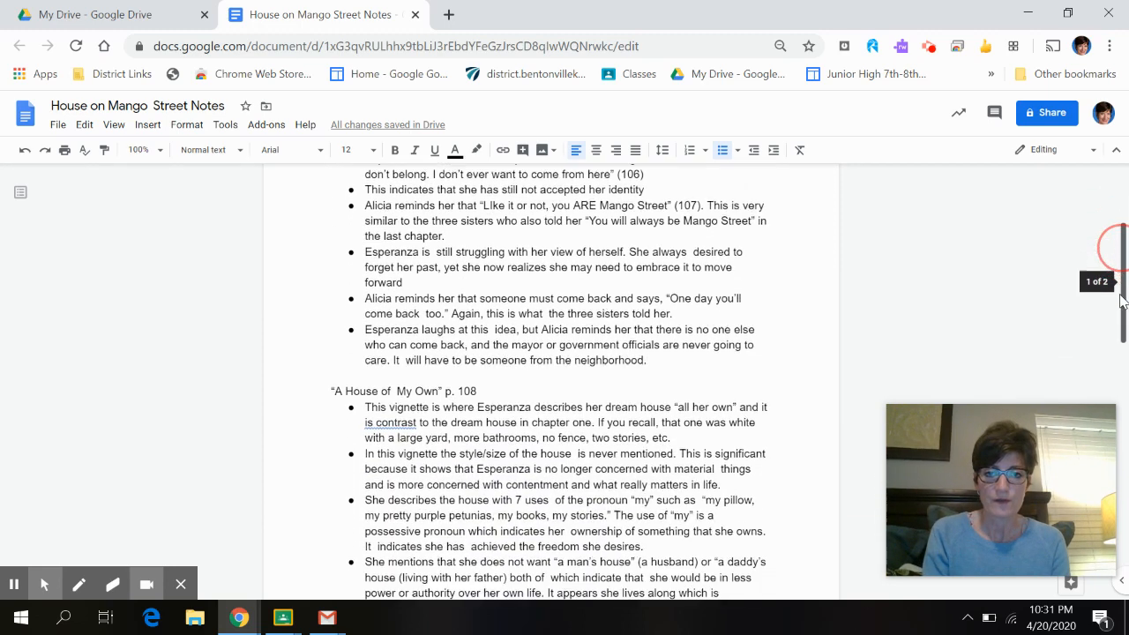
{"action": "scroll", "scroll_direction": "down", "scroll_amount": 3}
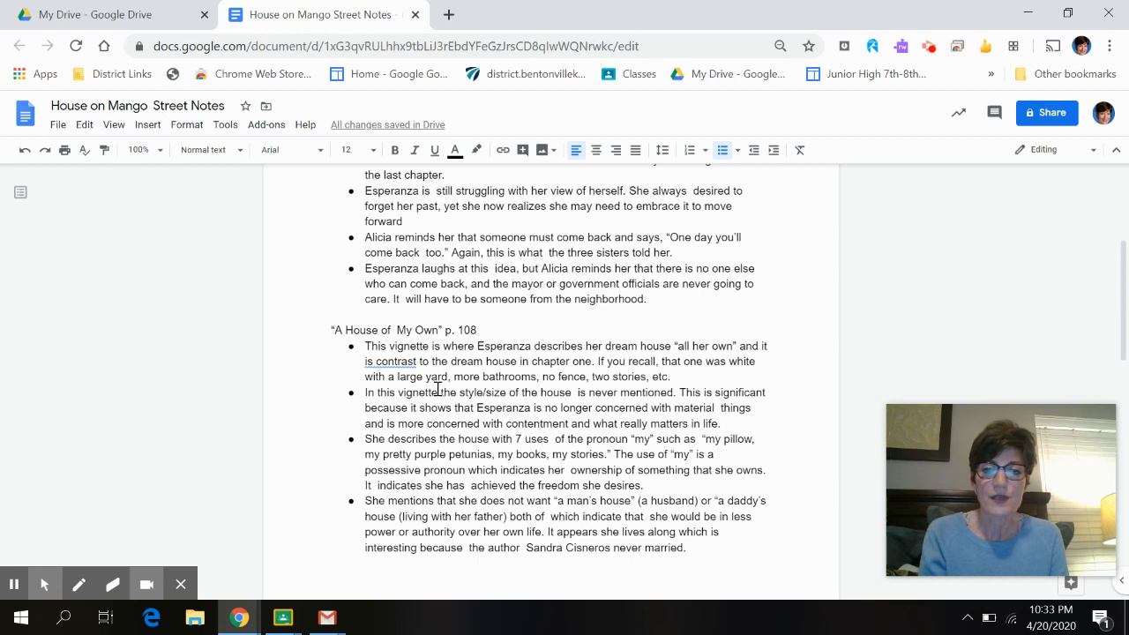
{"action": "left_click_drag", "start_coordinate": [441, 392], "coordinate": [582, 391]}
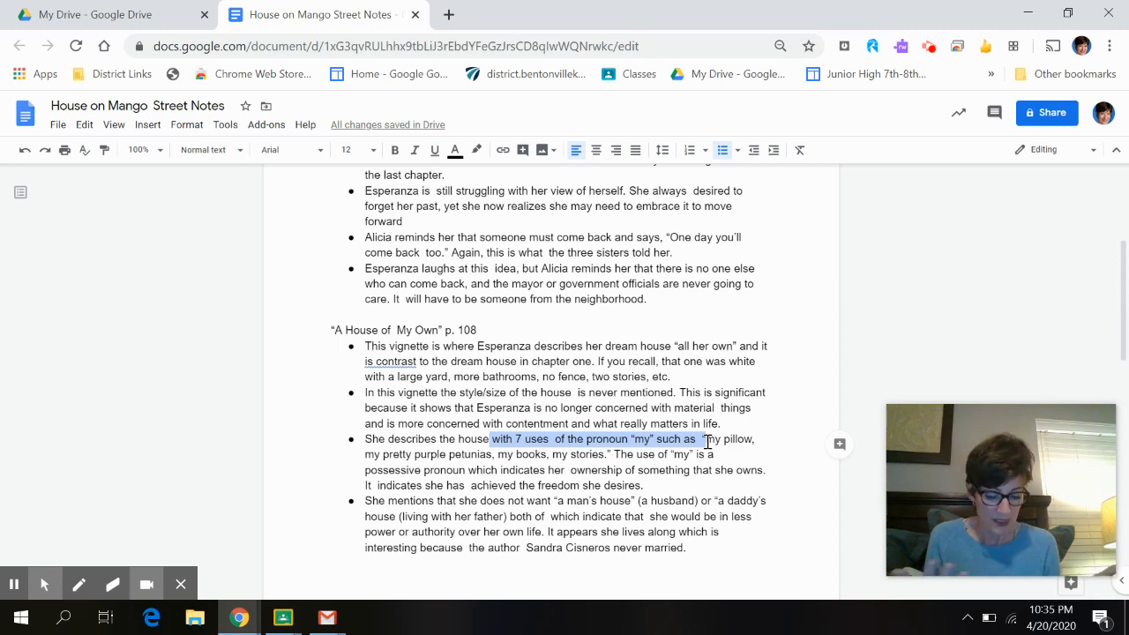
{"action": "mouse_move", "coordinate": [951, 316]}
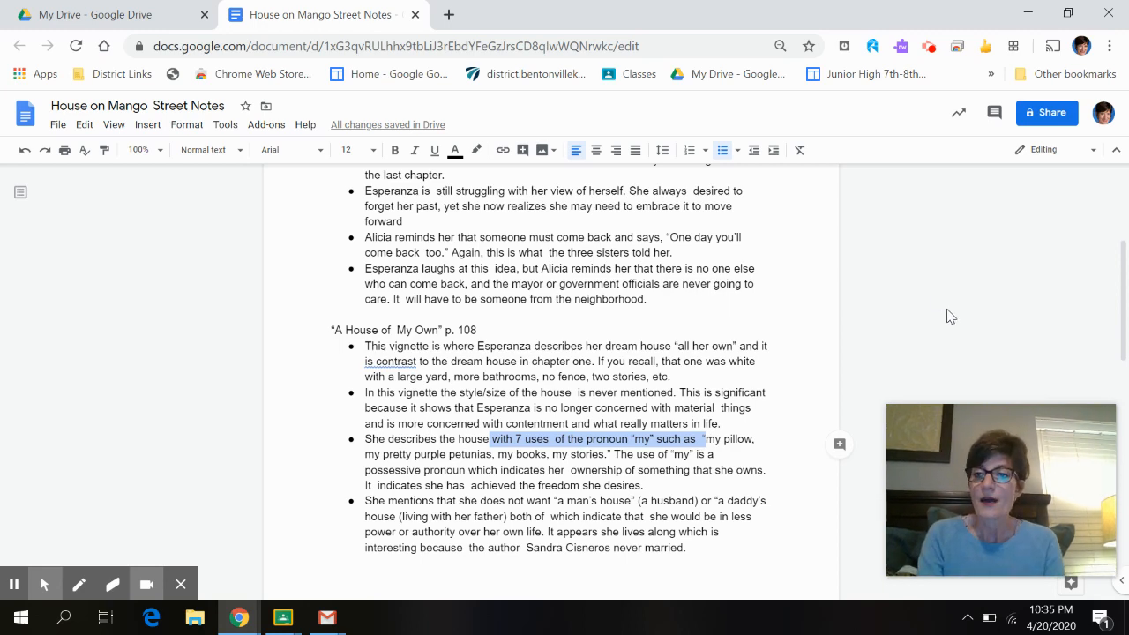
Step: Scroll to page 2, bringing the 'Mango Says Goodbye Sometimes' bullets into view
{"action": "scroll", "scroll_direction": "down", "scroll_amount": 3}
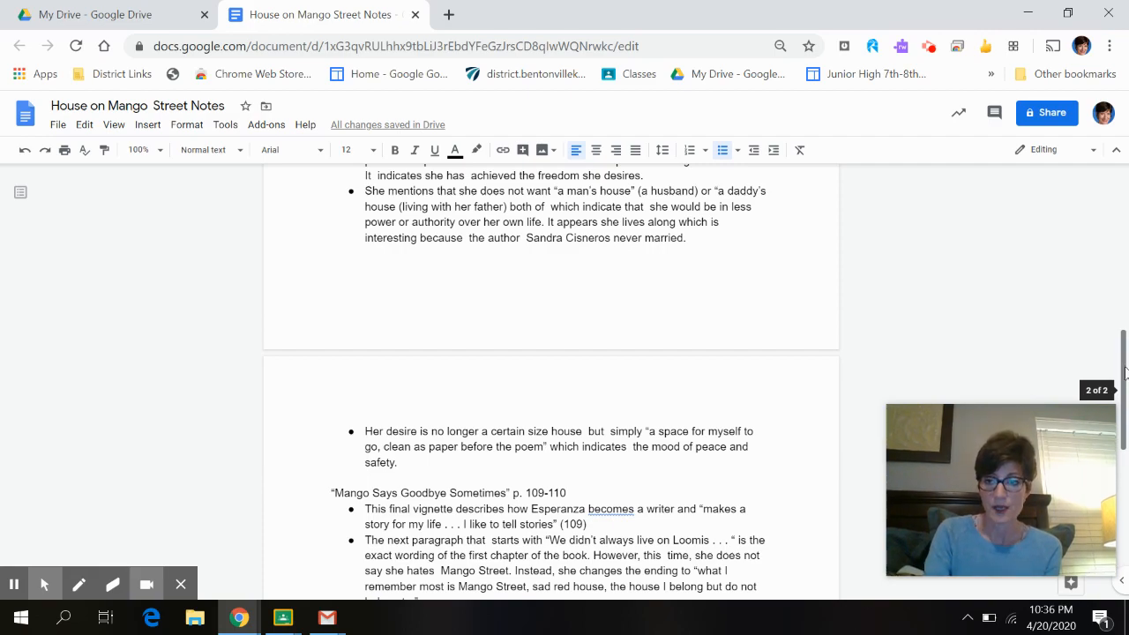
{"action": "scroll", "scroll_direction": "down", "scroll_amount": 3}
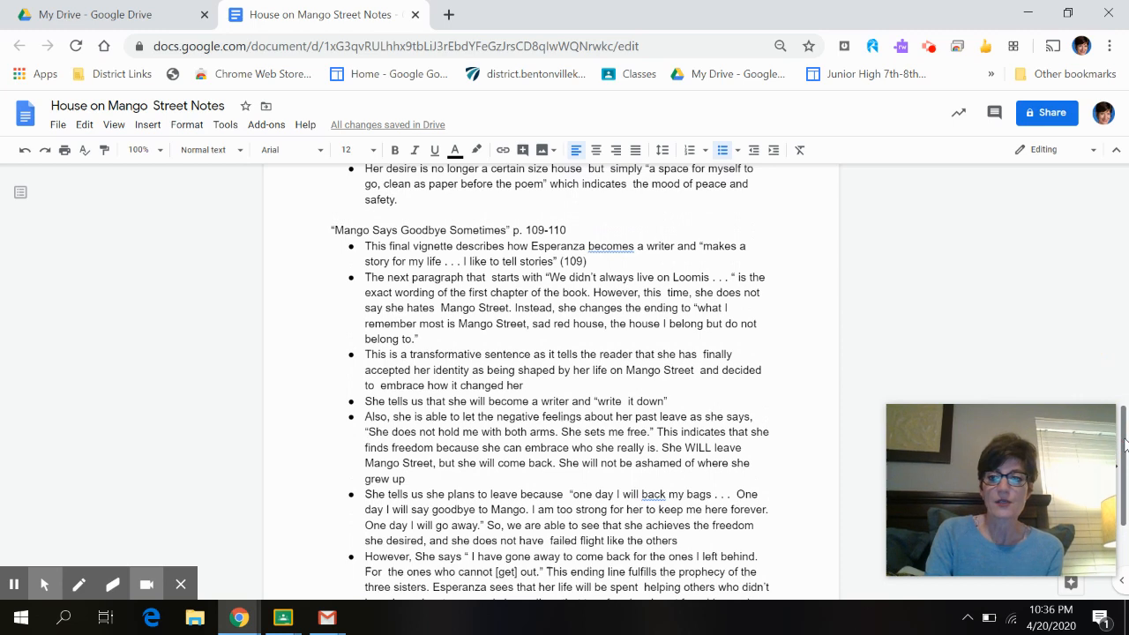
{"action": "scroll", "scroll_direction": "down", "scroll_amount": 3}
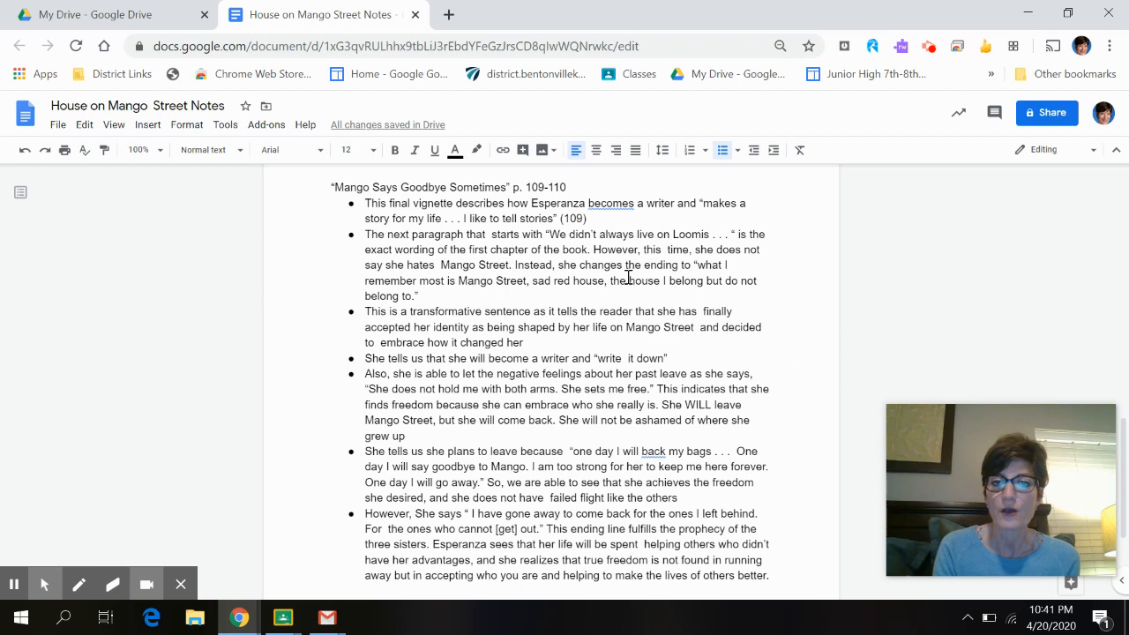
{"action": "left_click_drag", "start_coordinate": [609, 280], "coordinate": [420, 296]}
{"action": "type", "text": "p"}
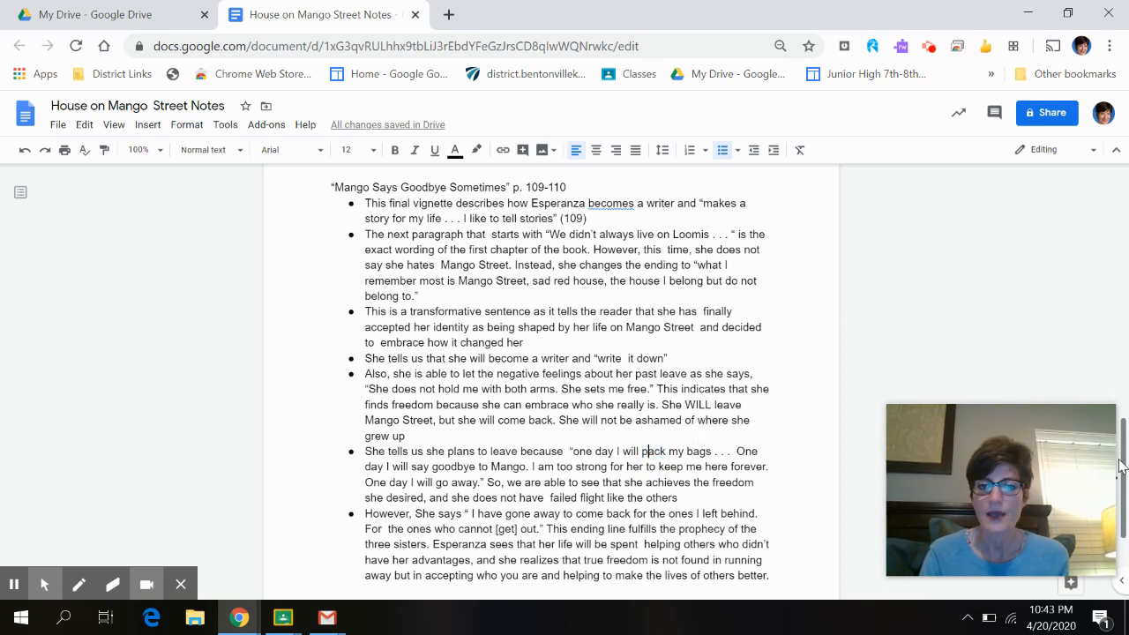
{"action": "scroll", "scroll_direction": "down", "scroll_amount": 3}
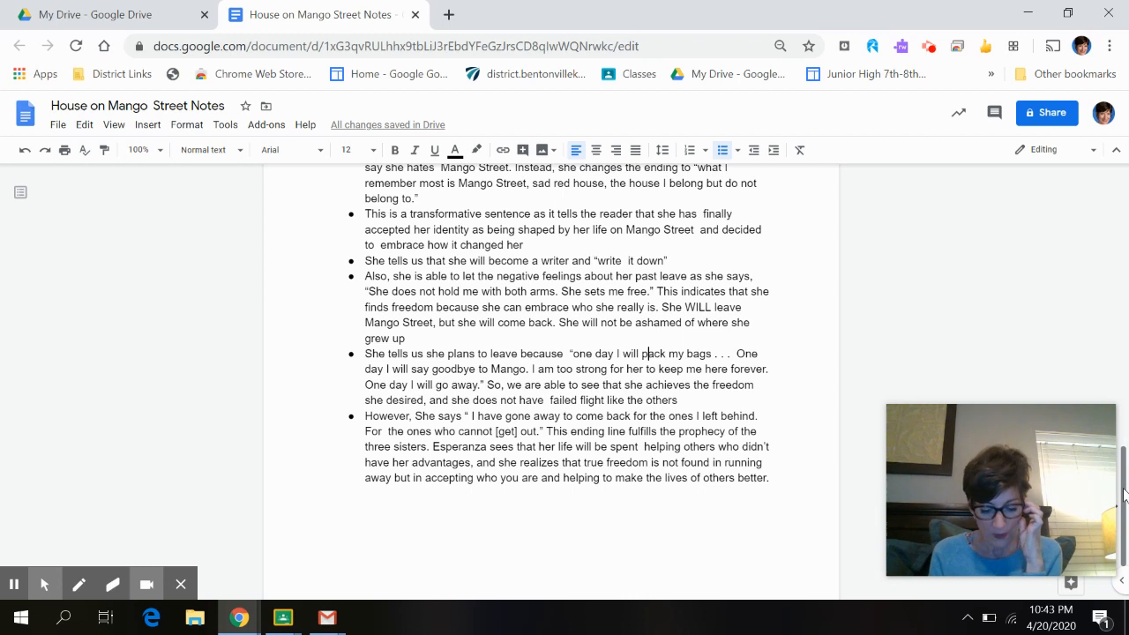